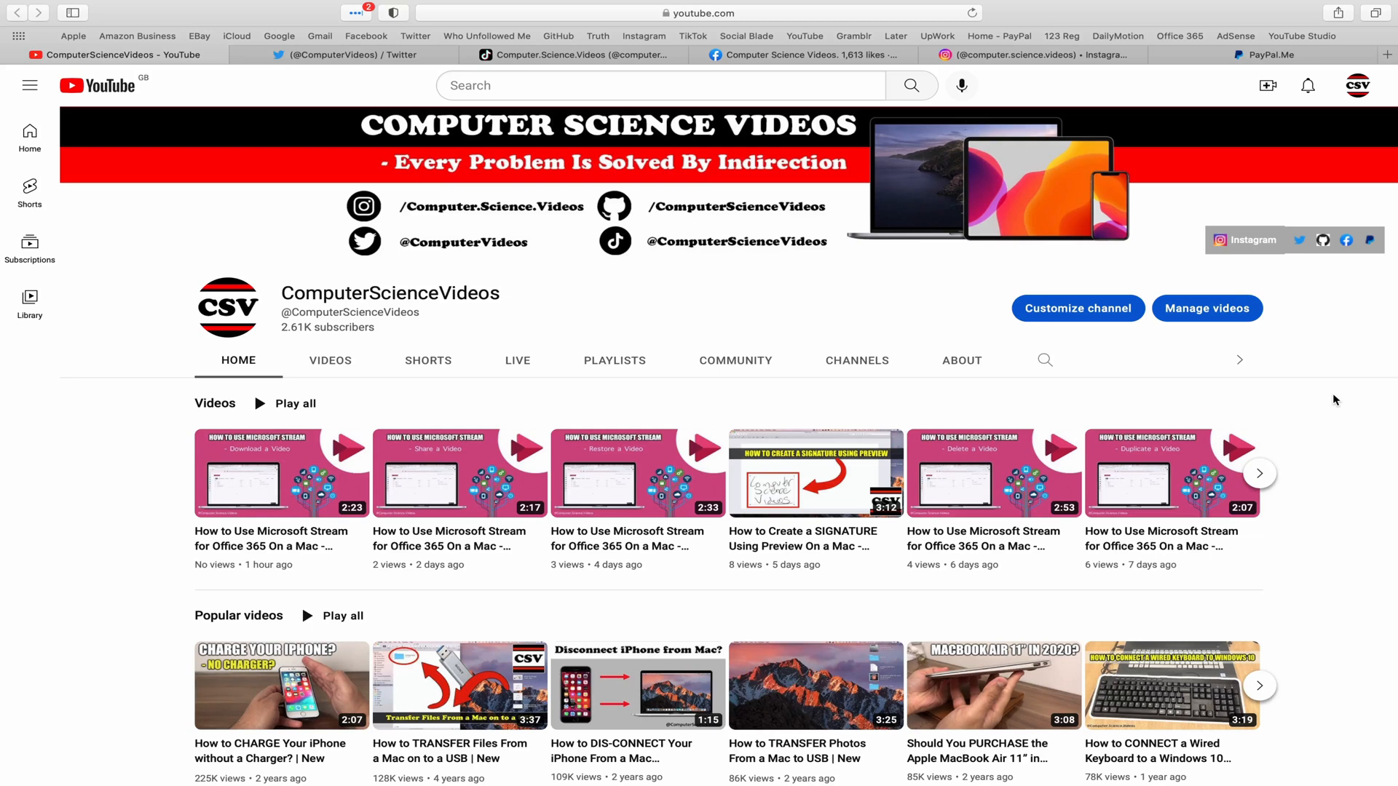
{"action": "mouse_move", "coordinate": [1323, 378]}
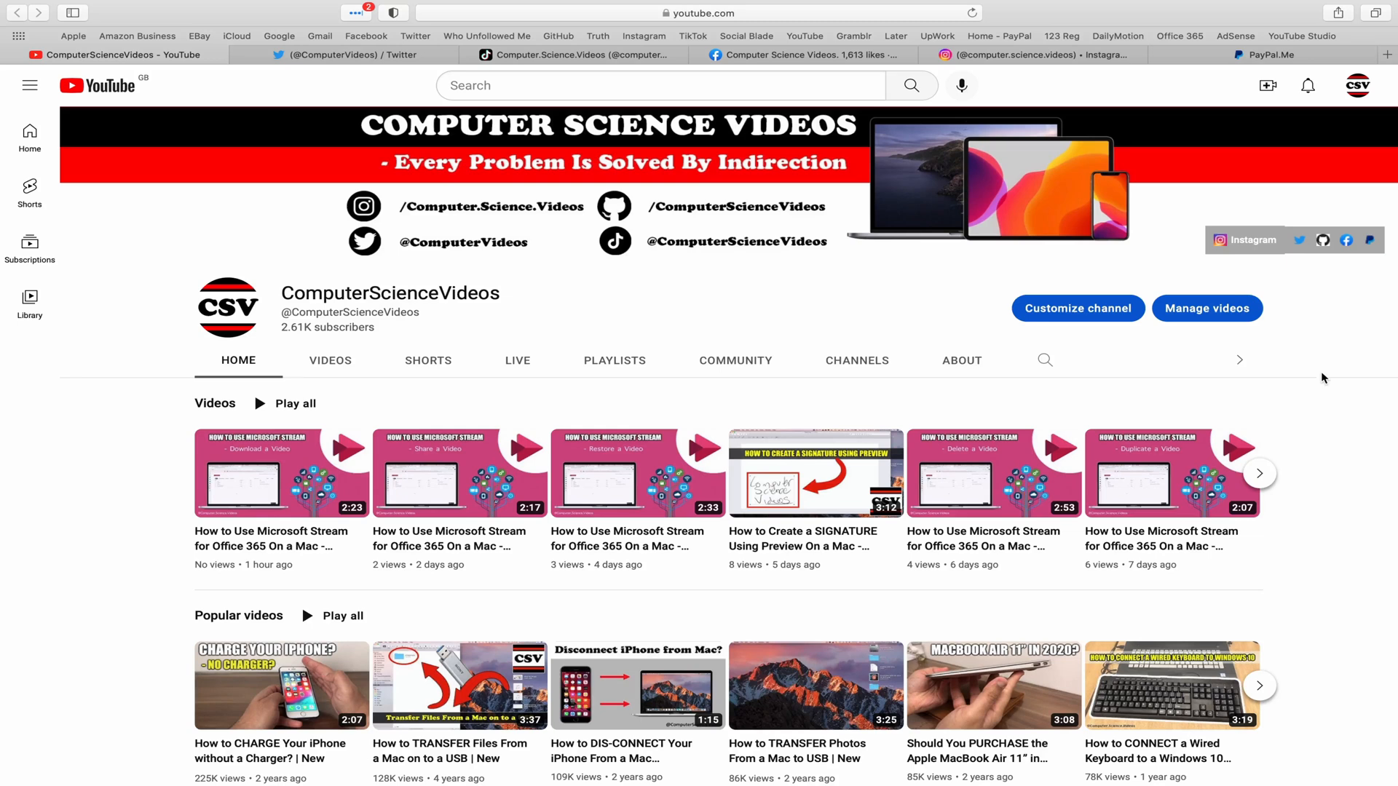
Review the channel's Twitter, TikTok, Facebook and Instagram profile tabs in Safari.
{"action": "left_click", "coordinate": [328, 55]}
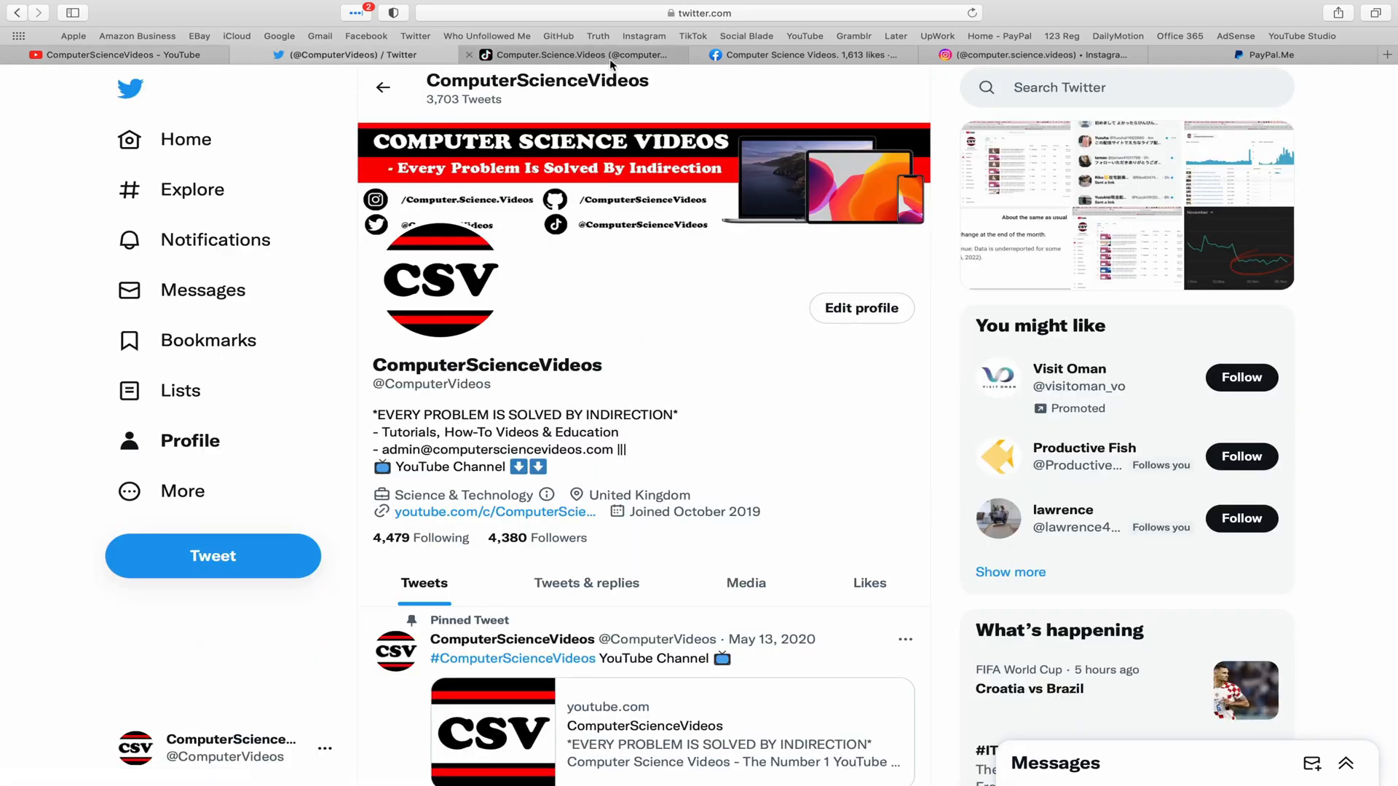
{"action": "left_click", "coordinate": [578, 54]}
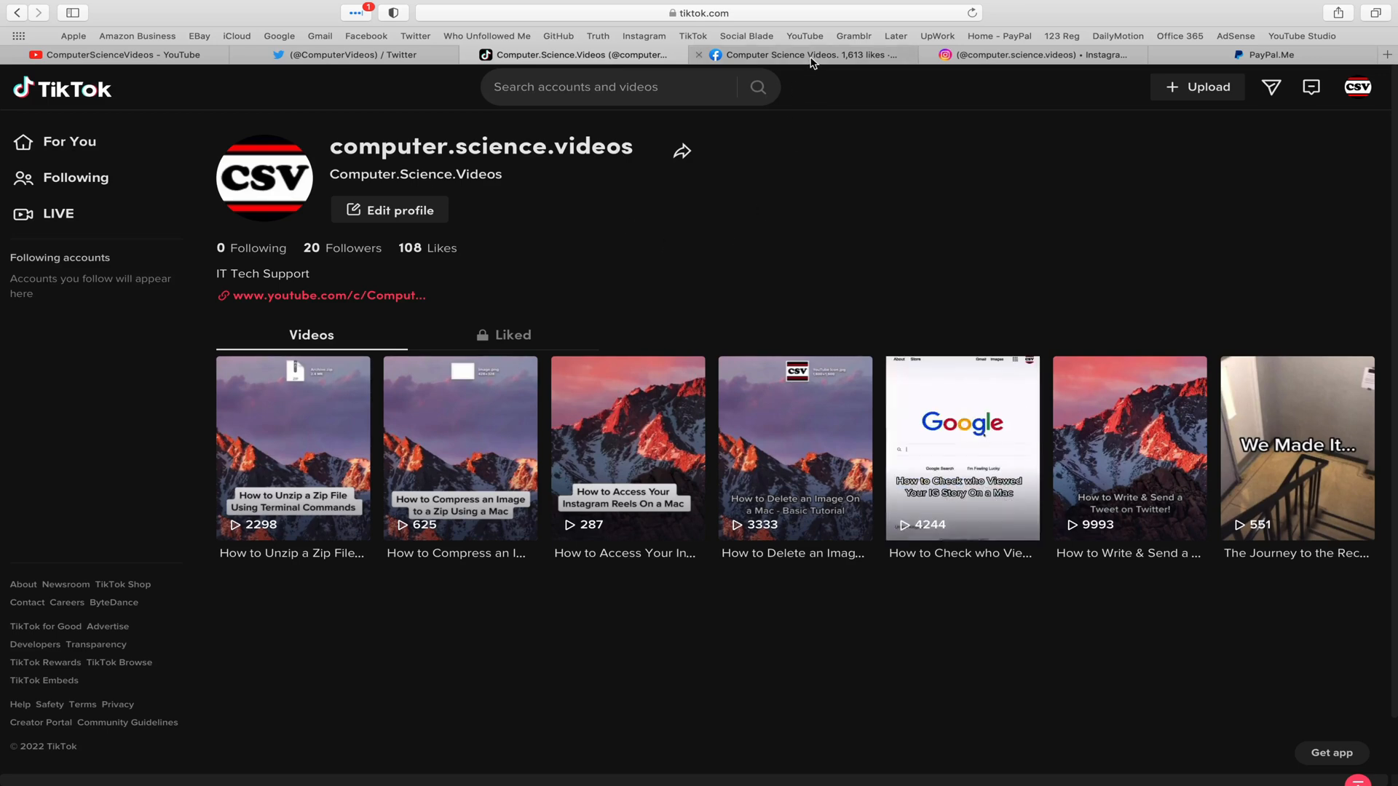
{"action": "left_click", "coordinate": [799, 55]}
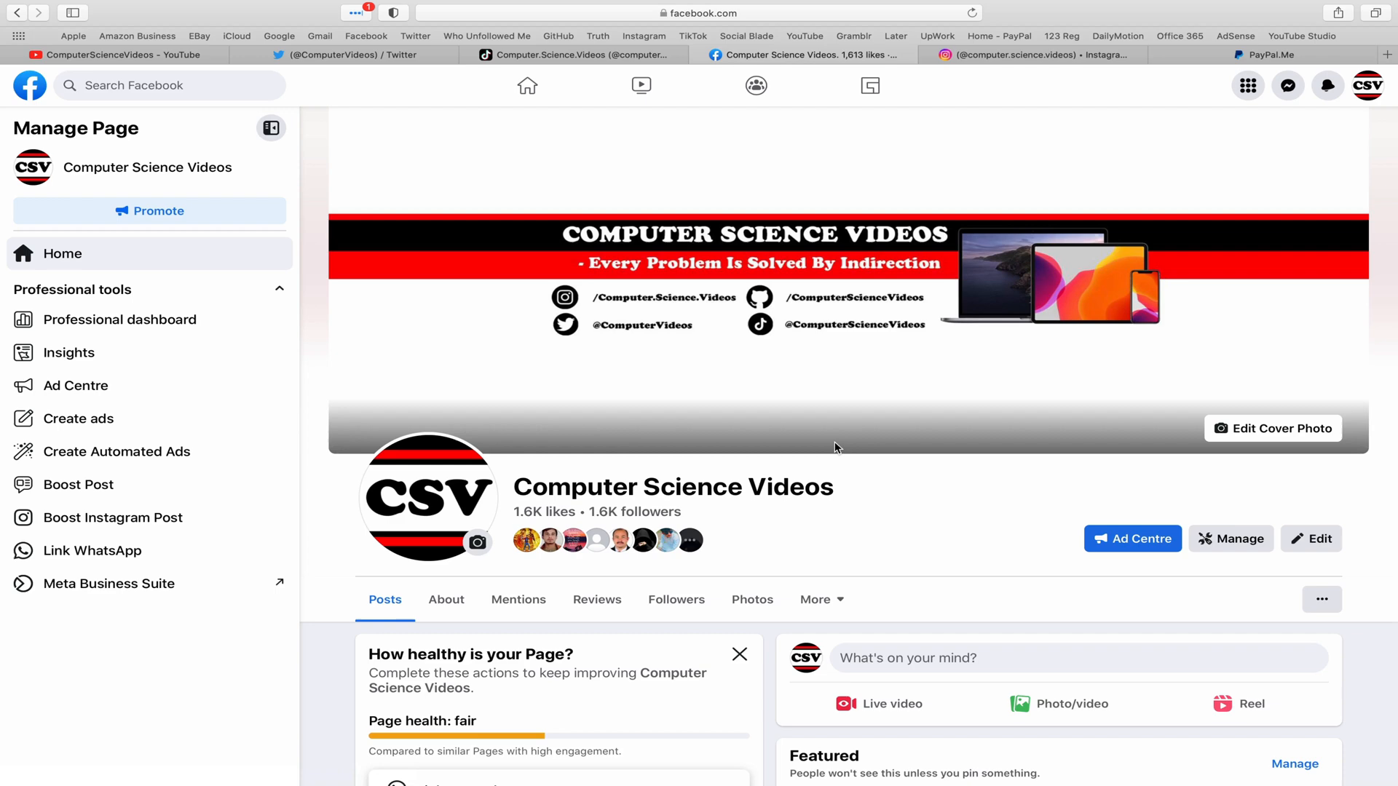
{"action": "left_click", "coordinate": [1005, 55]}
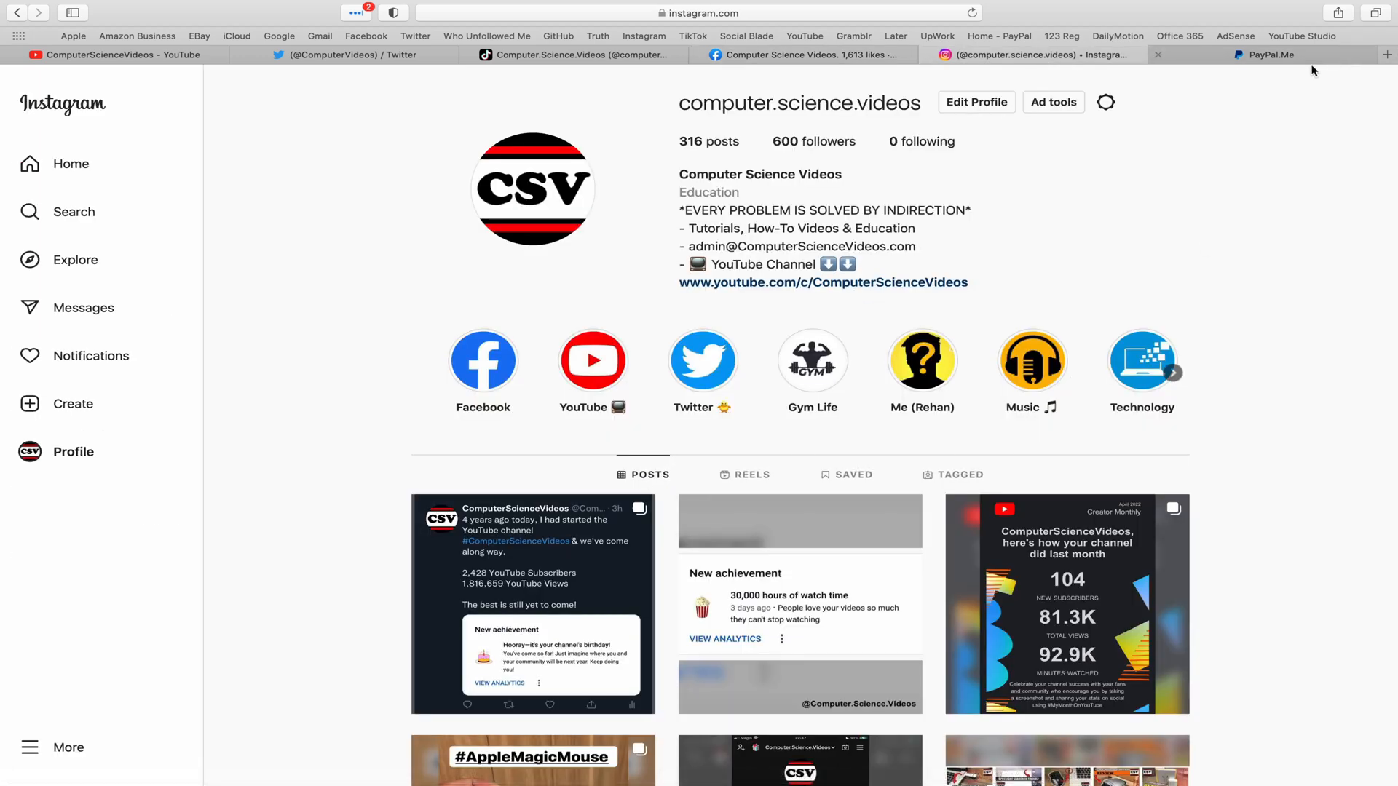
{"action": "left_click", "coordinate": [1266, 54]}
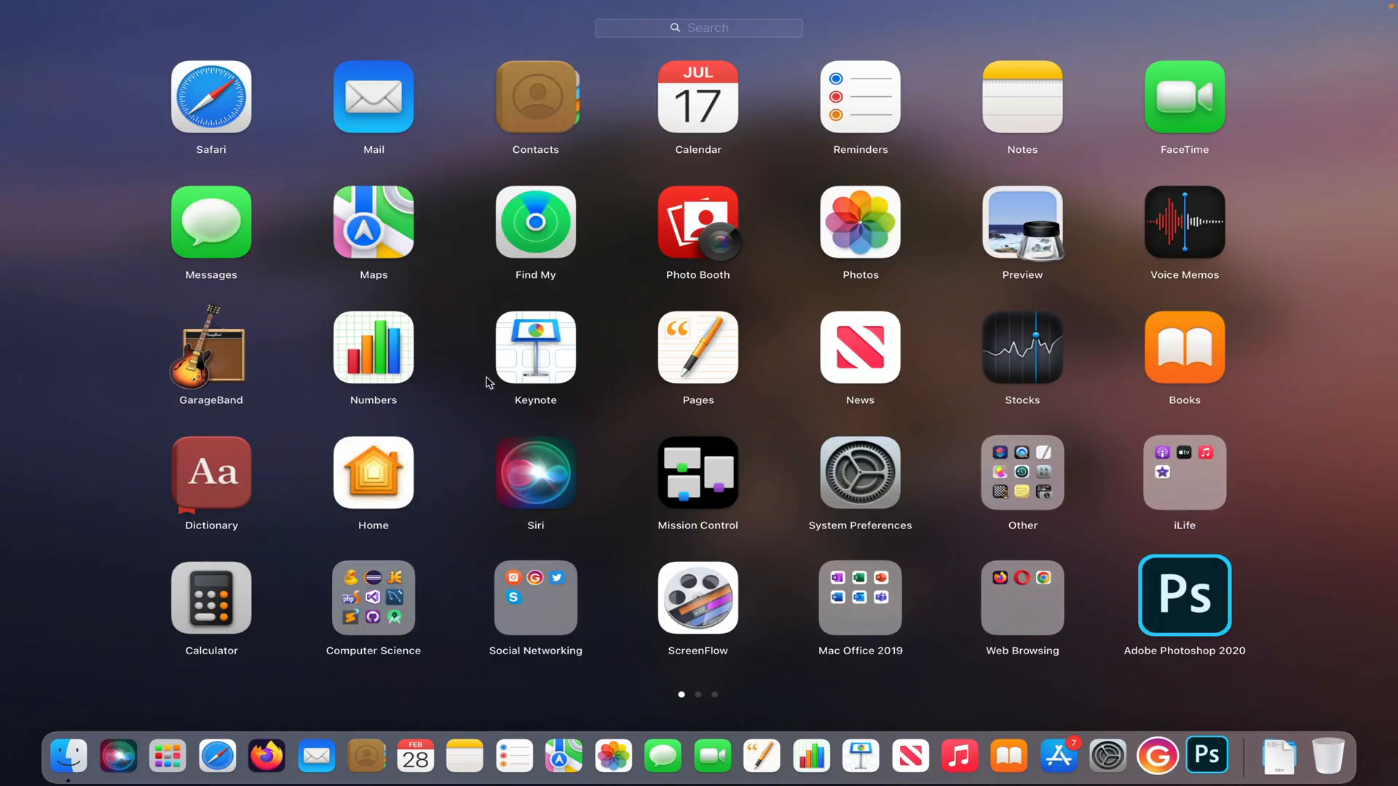
Search Launchpad for "cal" and launch the Calendar app.
{"action": "type", "text": "ca"}
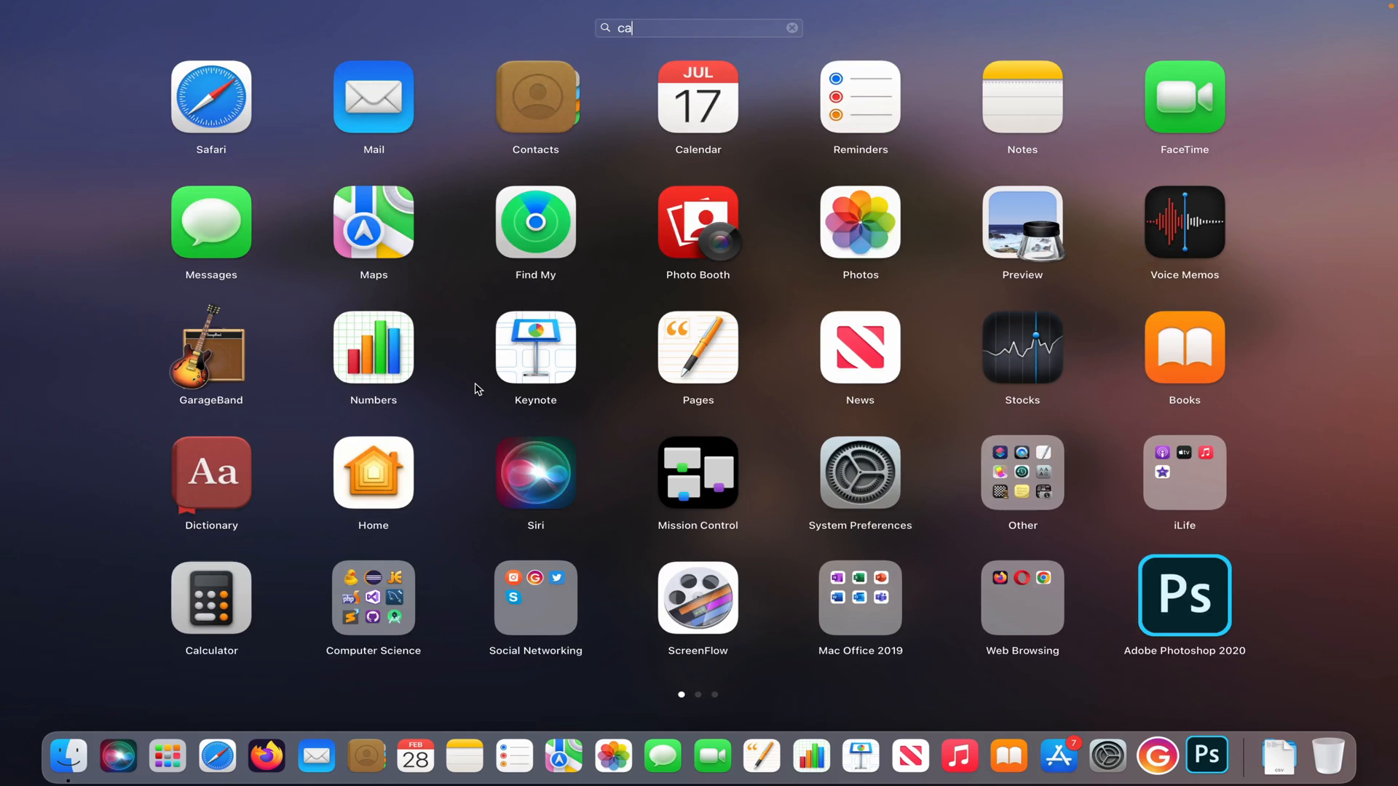
{"action": "type", "text": "ca"}
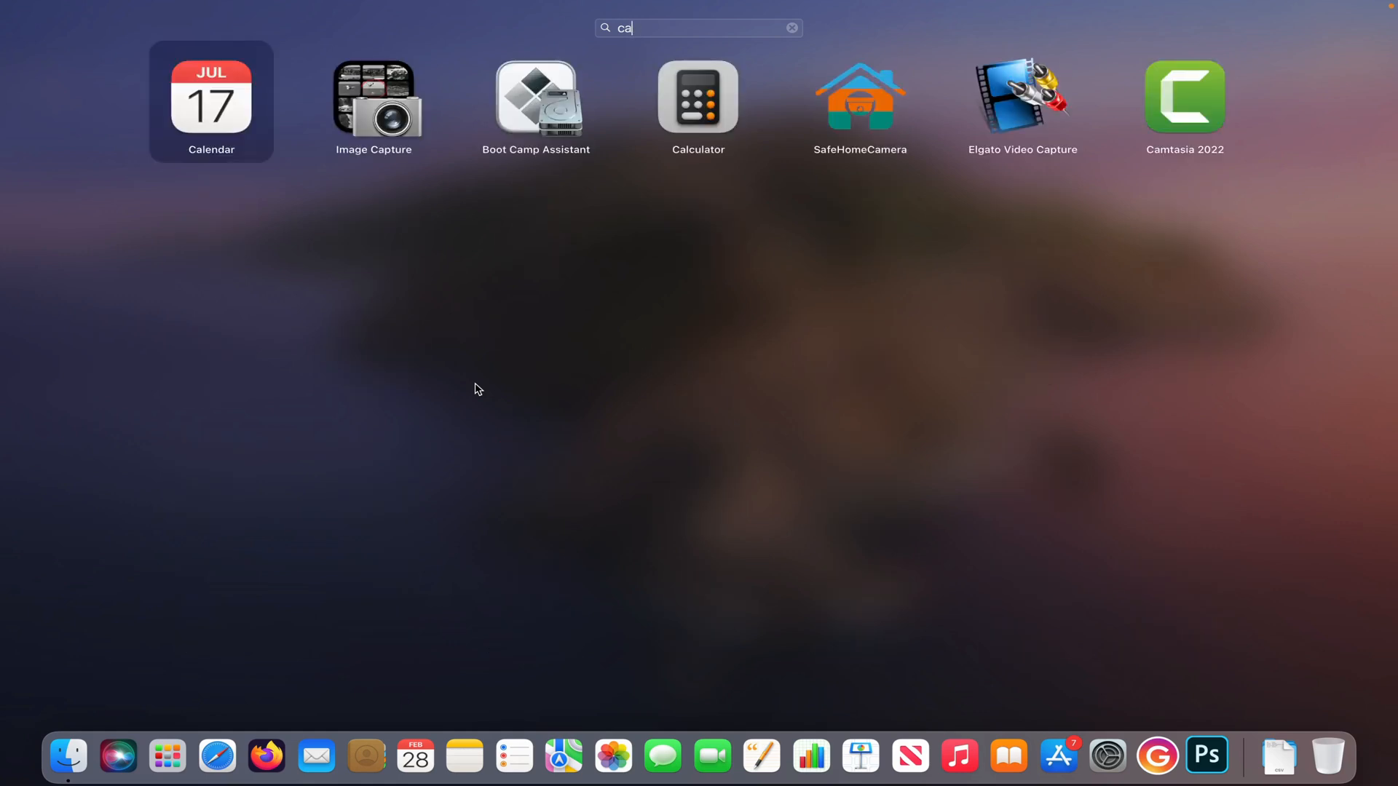
{"action": "type", "text": "l"}
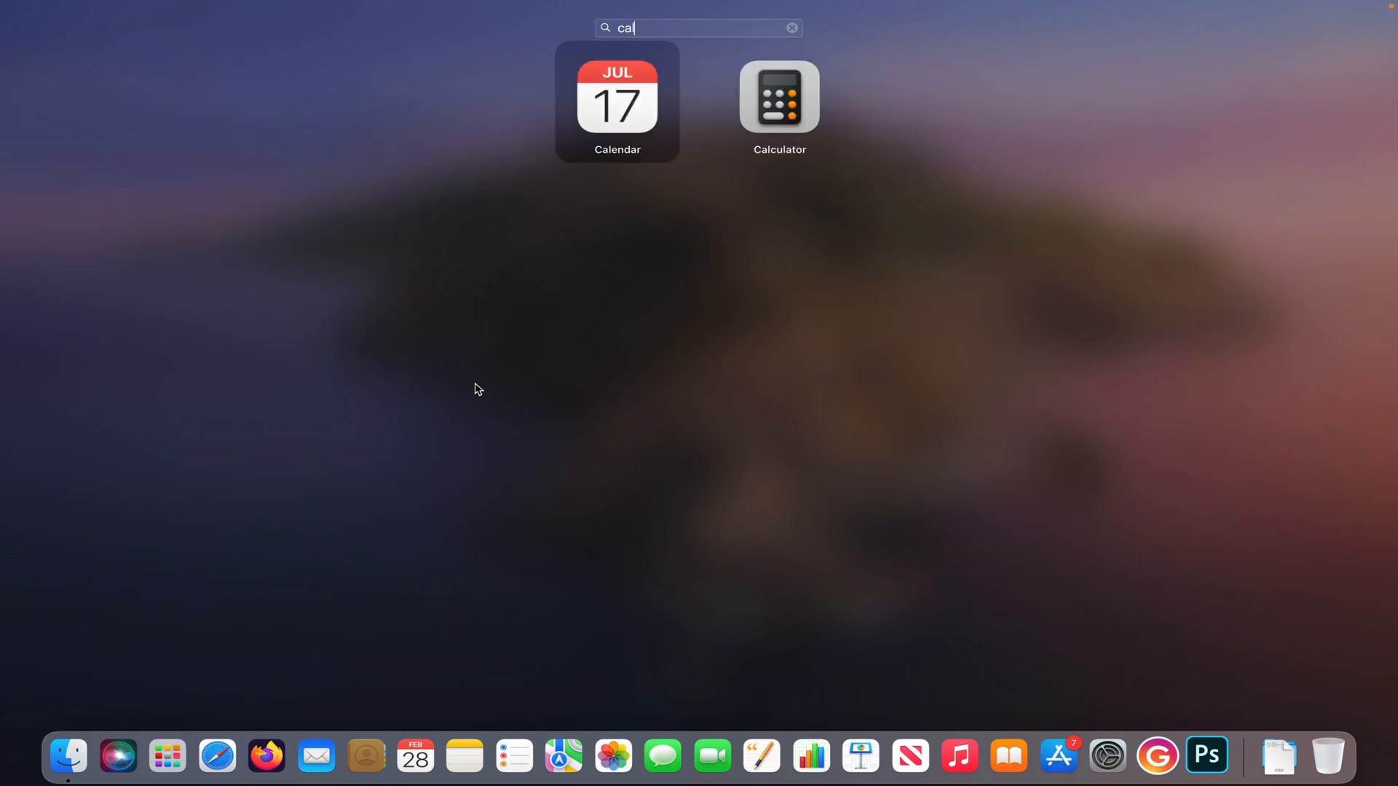
{"action": "left_click", "coordinate": [617, 96]}
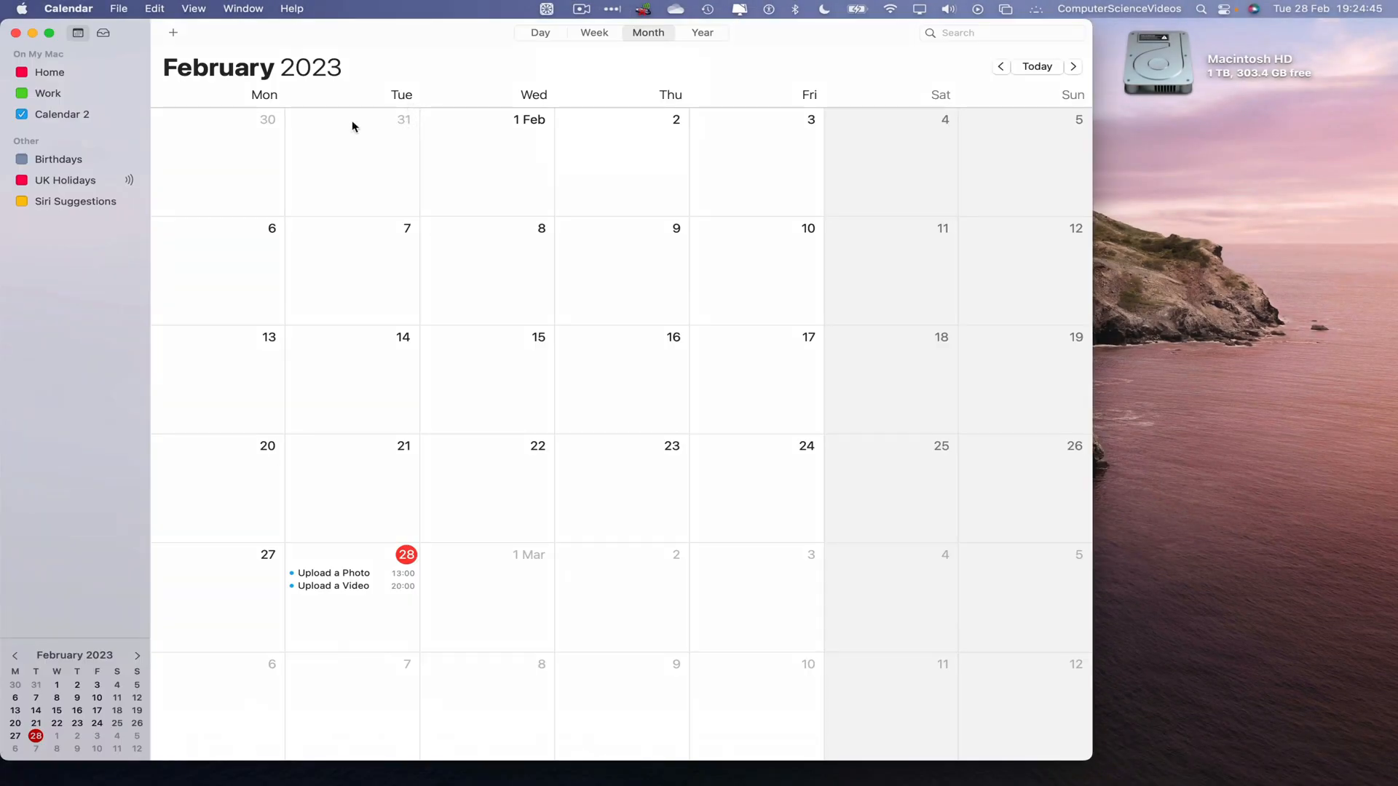
{"action": "mouse_move", "coordinate": [505, 88]}
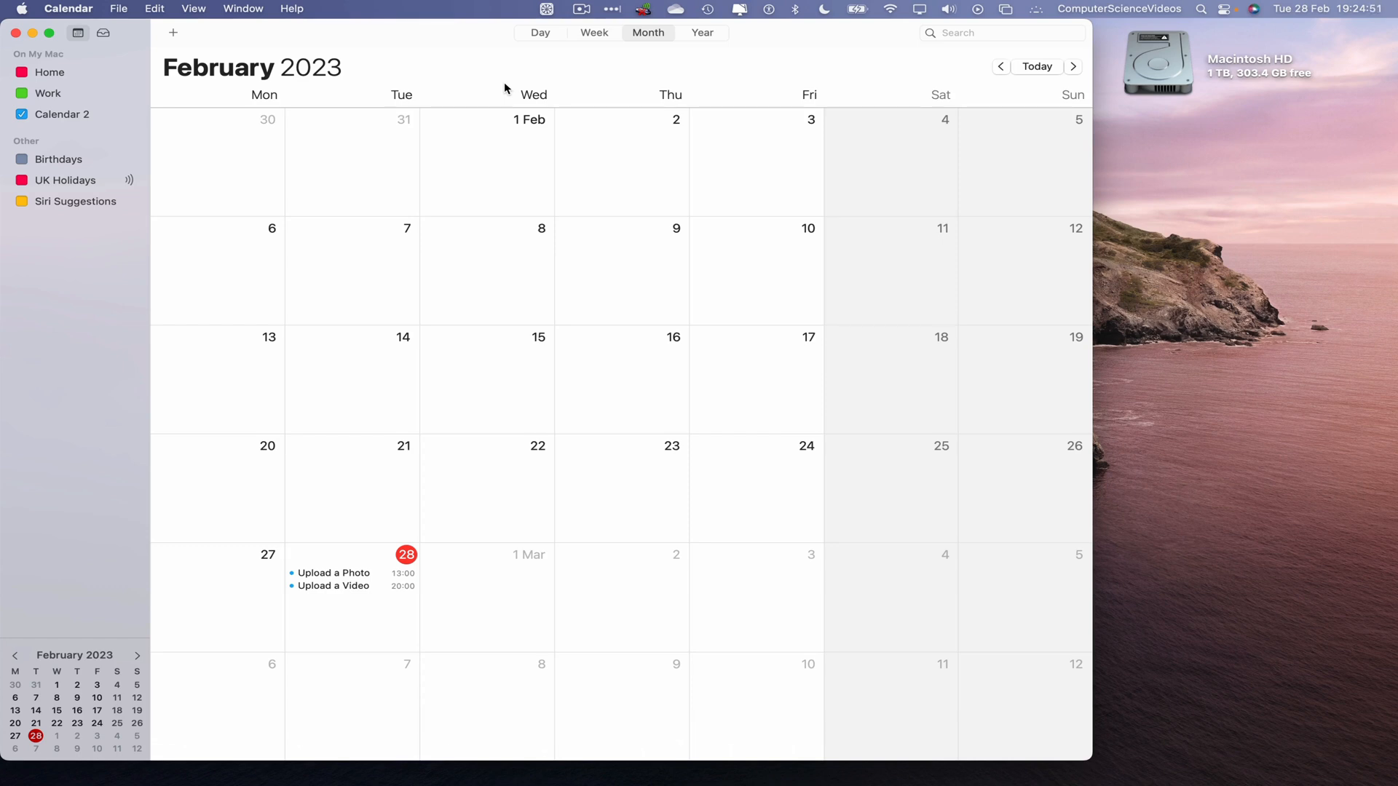
{"action": "mouse_move", "coordinate": [434, 85]}
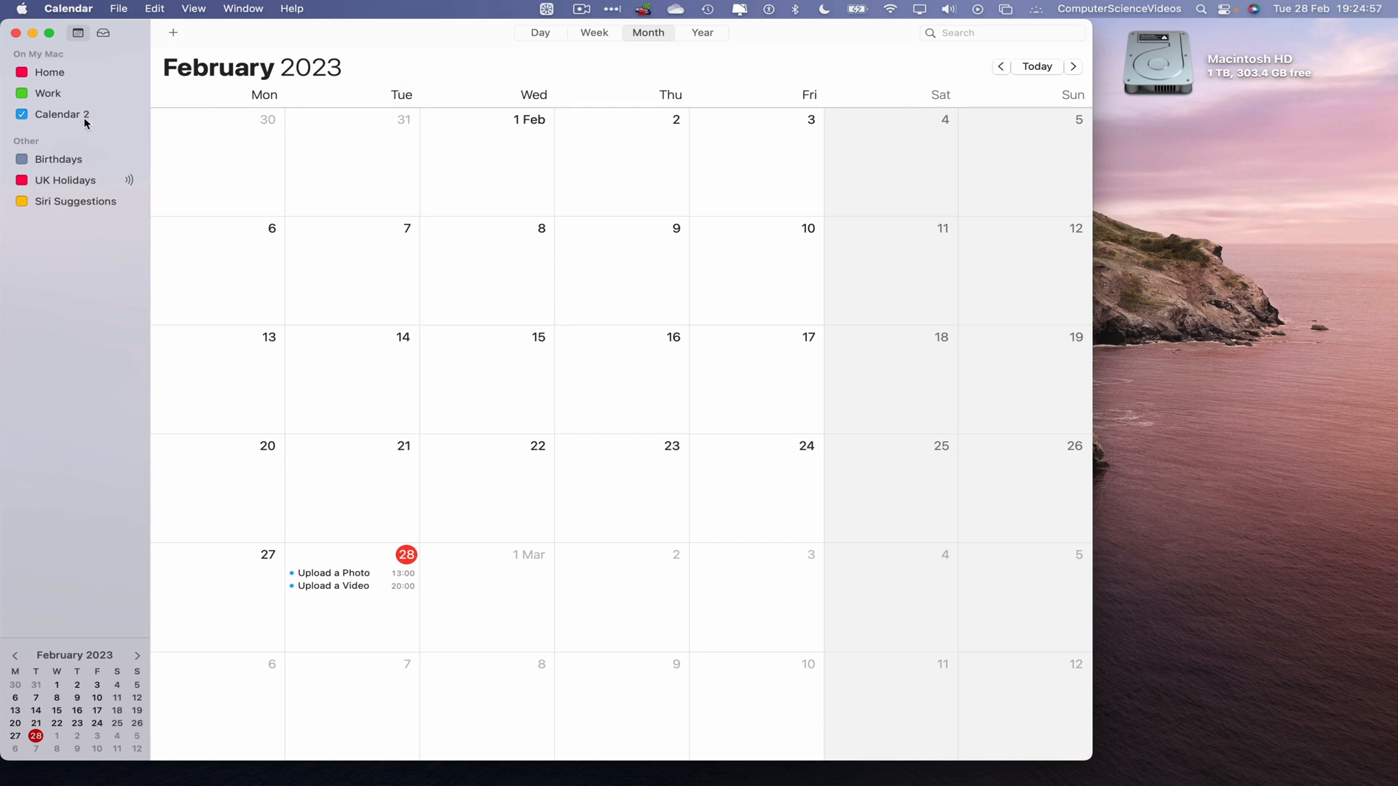
{"action": "mouse_move", "coordinate": [76, 119]}
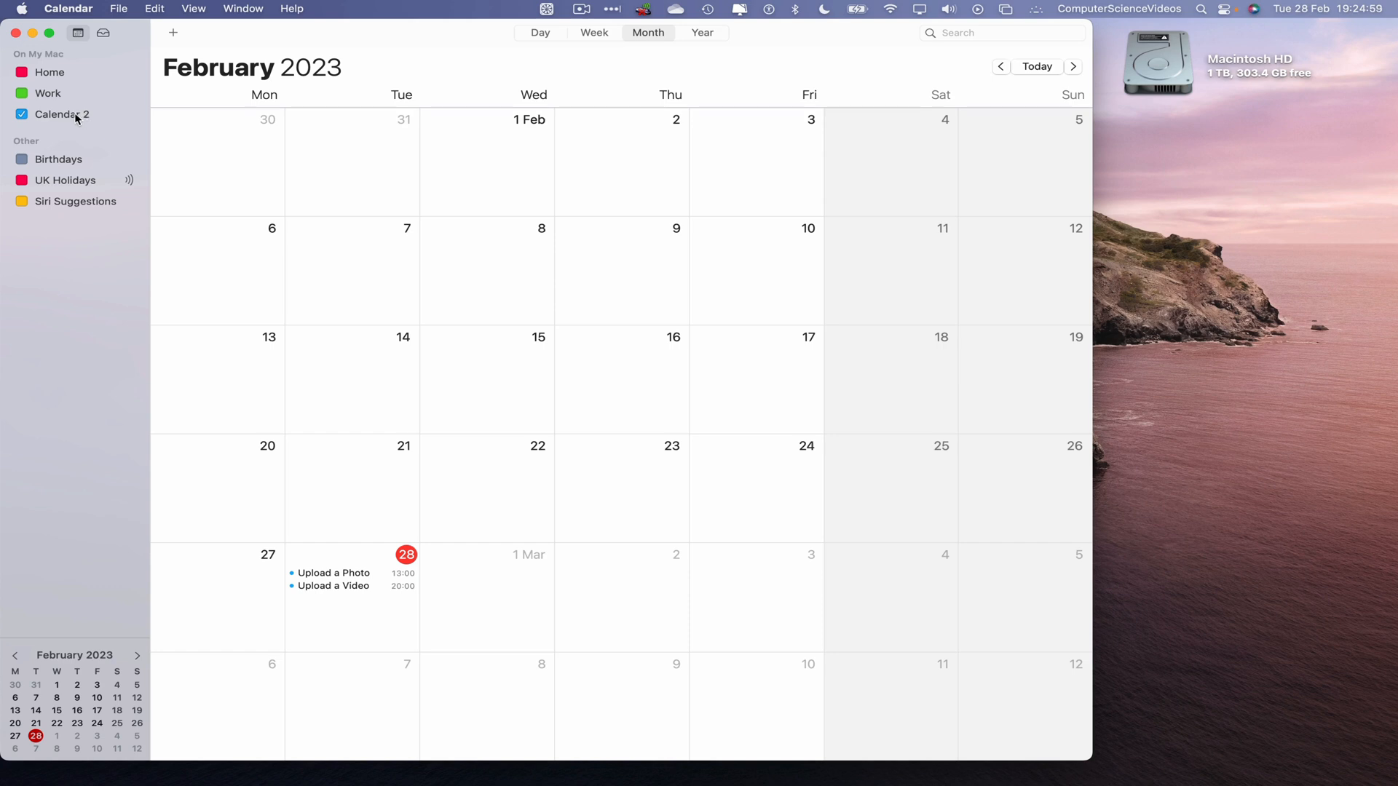
Select Calendar 2 under On My Mac in the sidebar.
{"action": "left_click", "coordinate": [63, 115]}
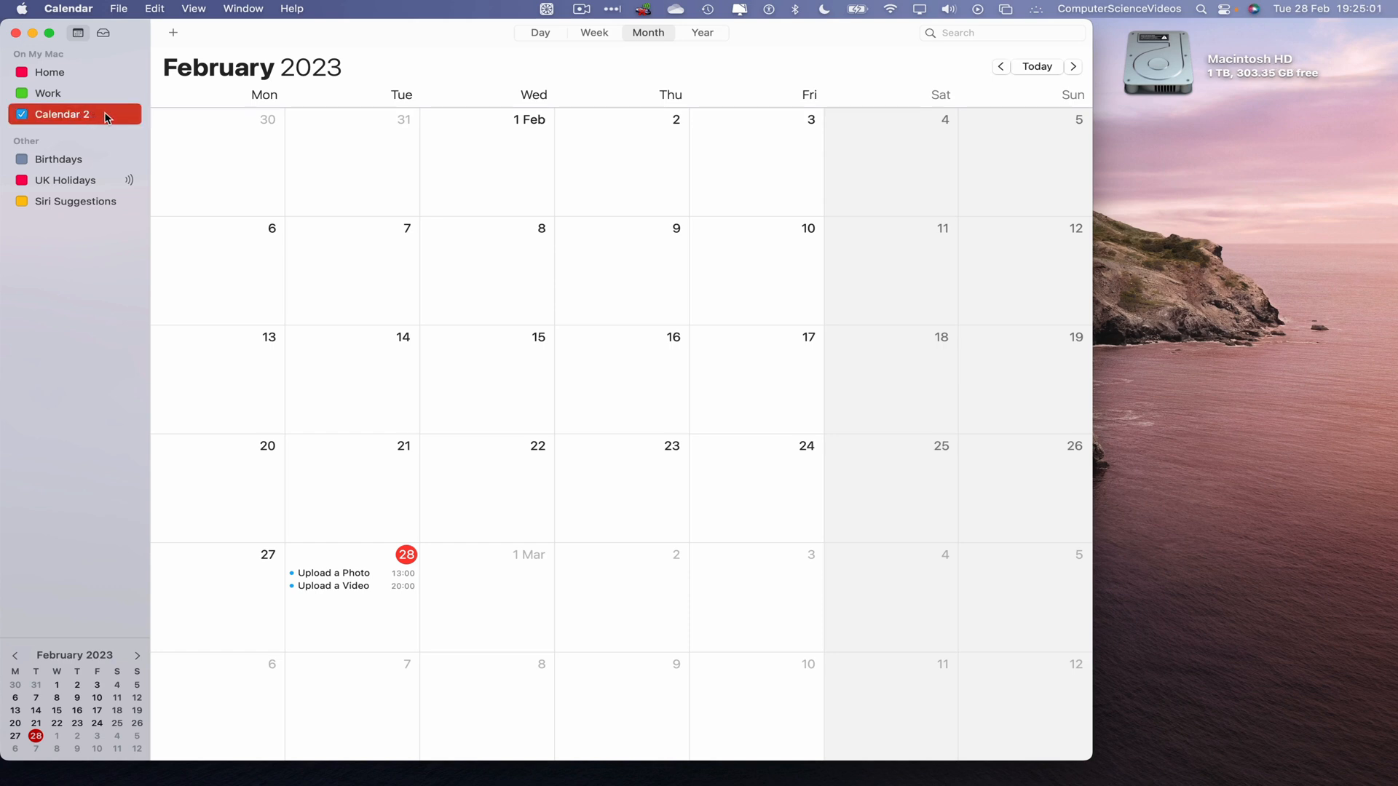
Delete Calendar 2 and its events without merging, confirming the deletion.
{"action": "right_click", "coordinate": [61, 114]}
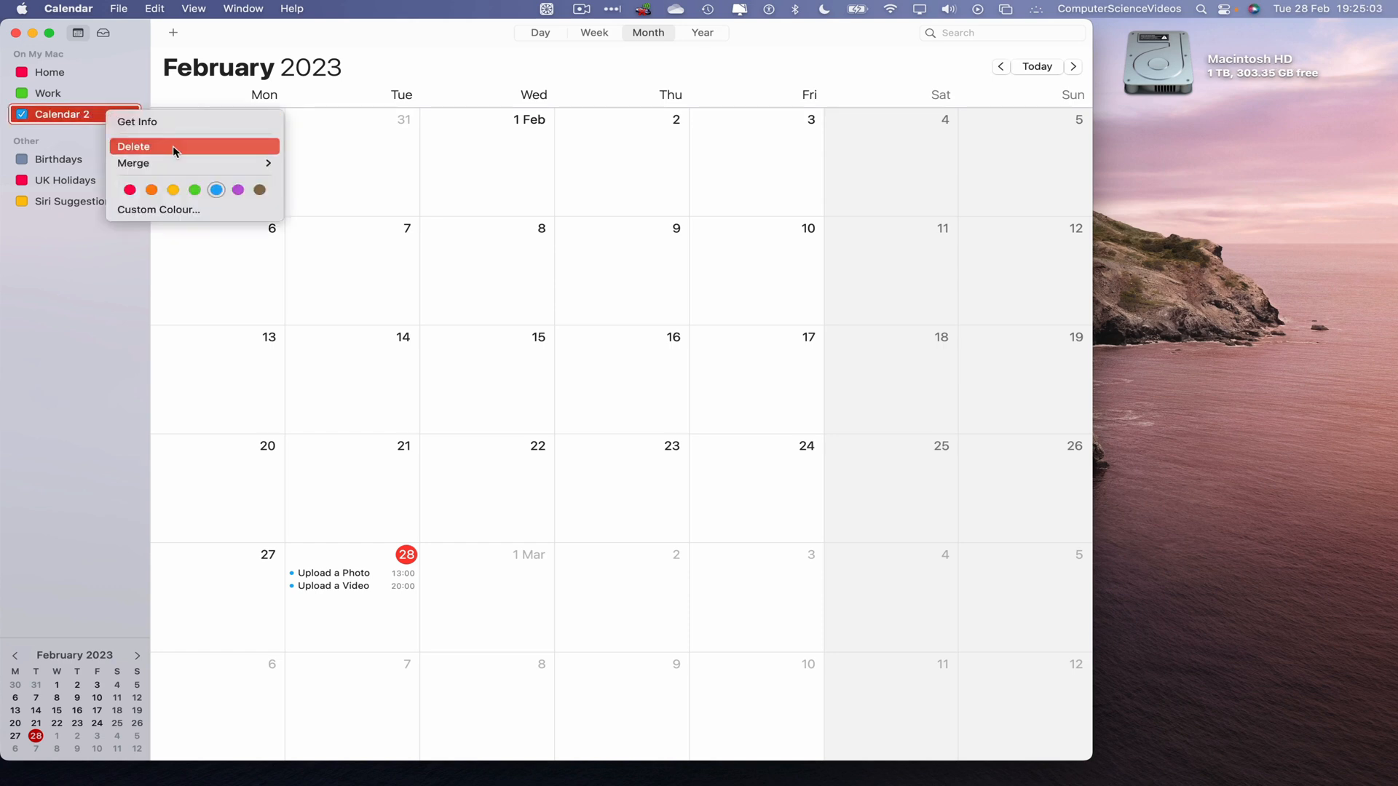
{"action": "left_click", "coordinate": [134, 146]}
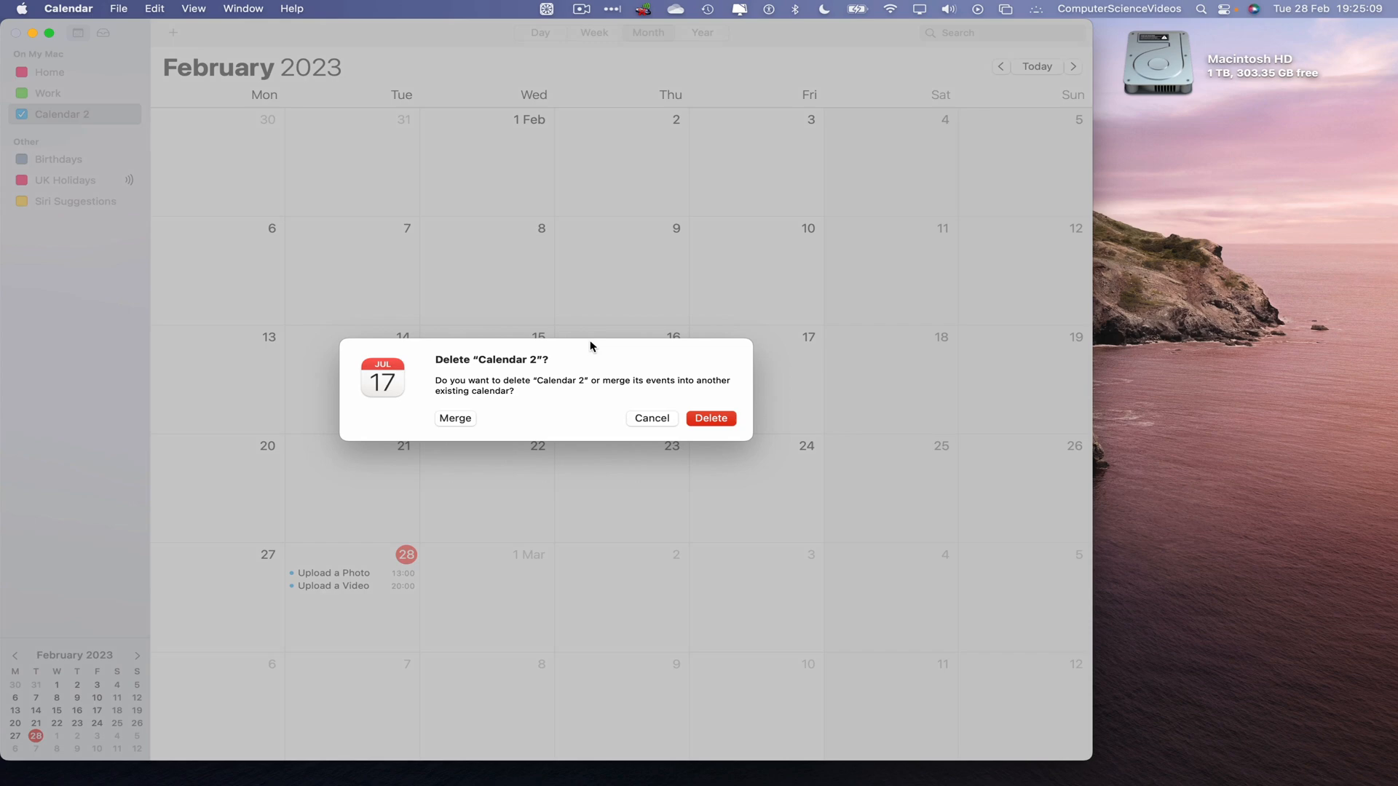
{"action": "mouse_move", "coordinate": [574, 366]}
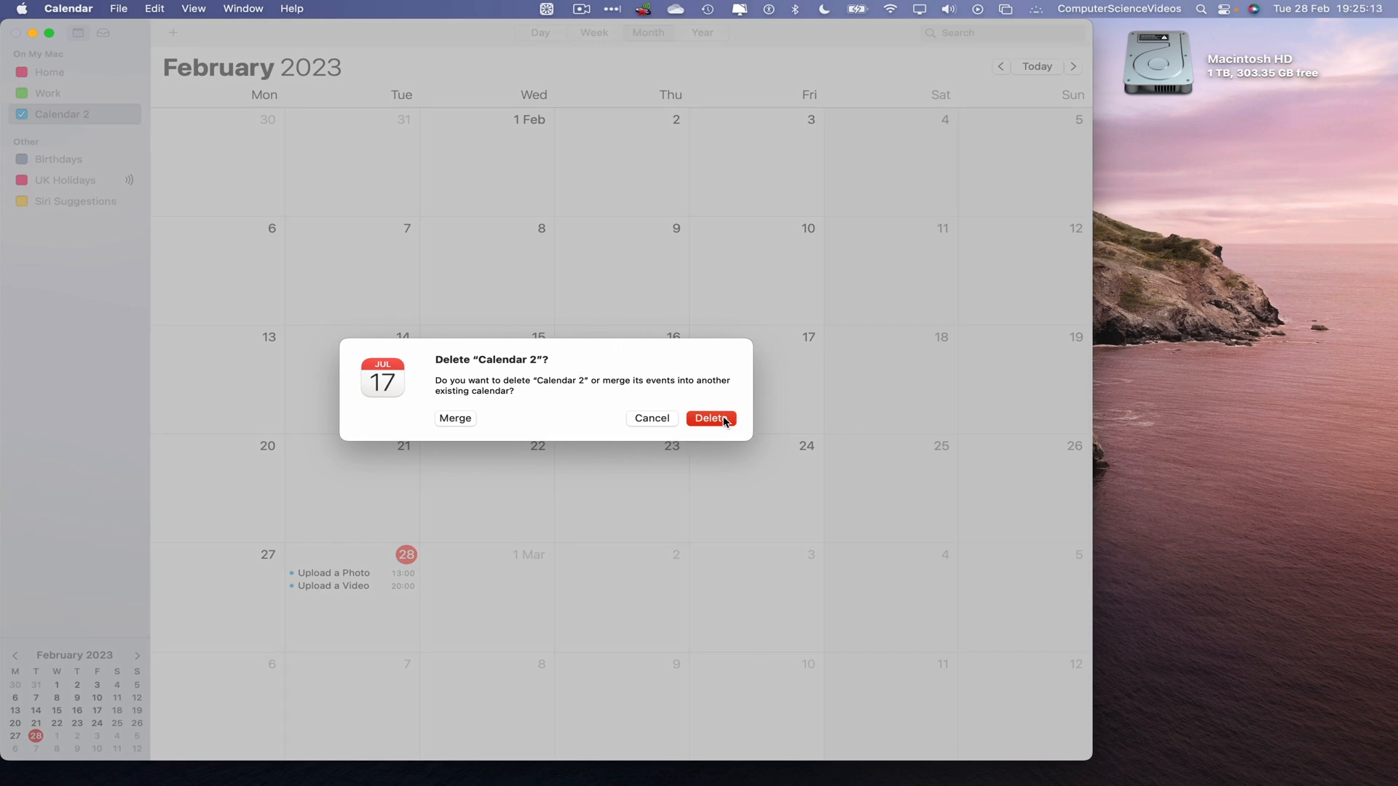
{"action": "left_click", "coordinate": [711, 418]}
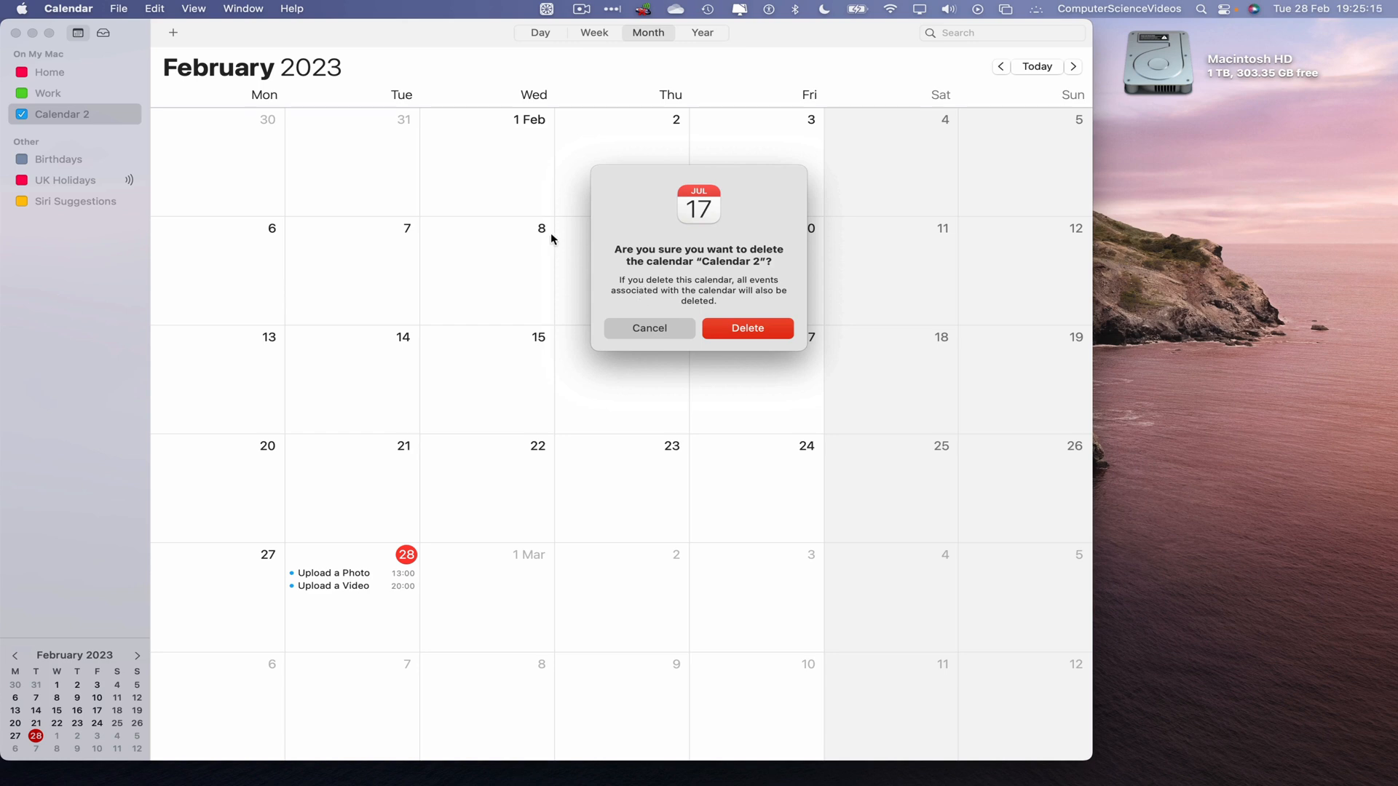
{"action": "mouse_move", "coordinate": [667, 313]}
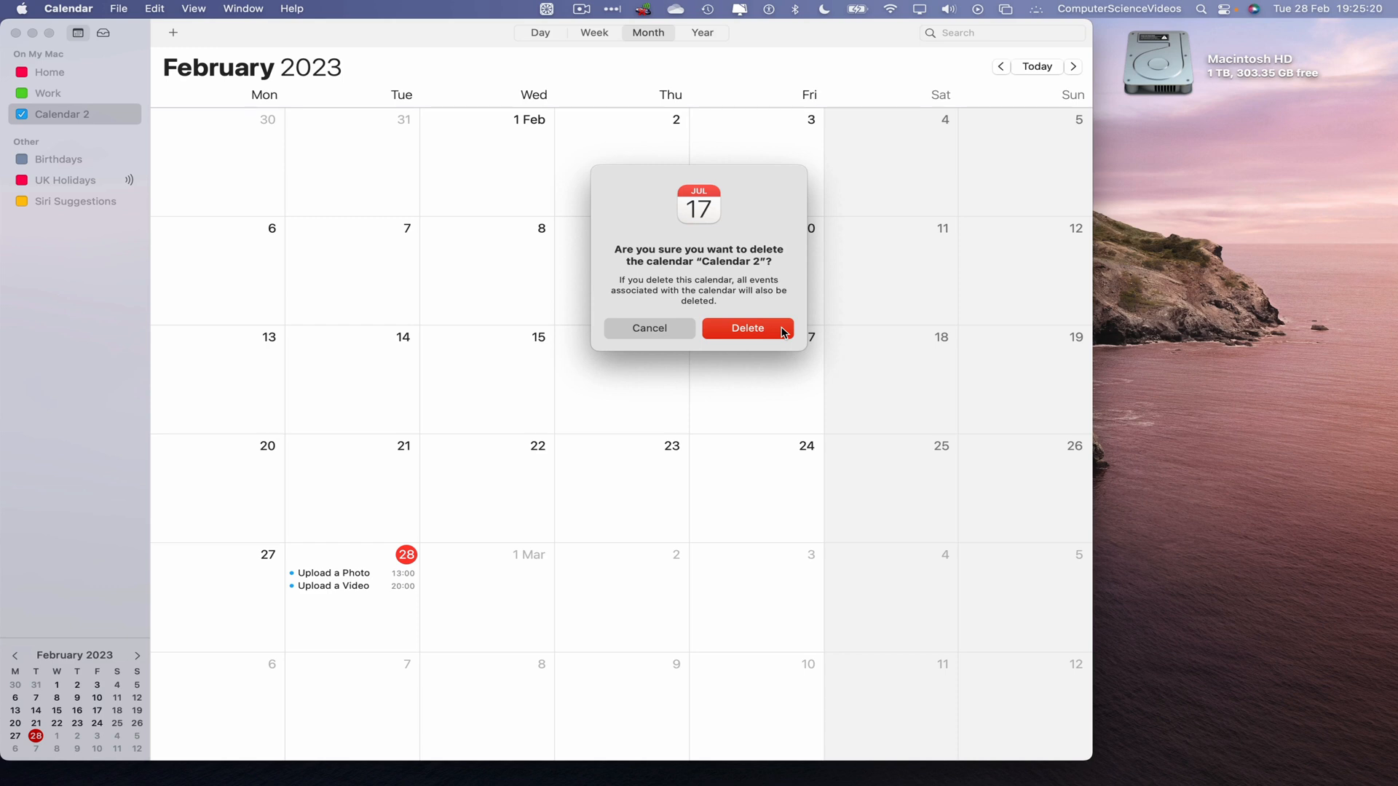
{"action": "left_click", "coordinate": [747, 328]}
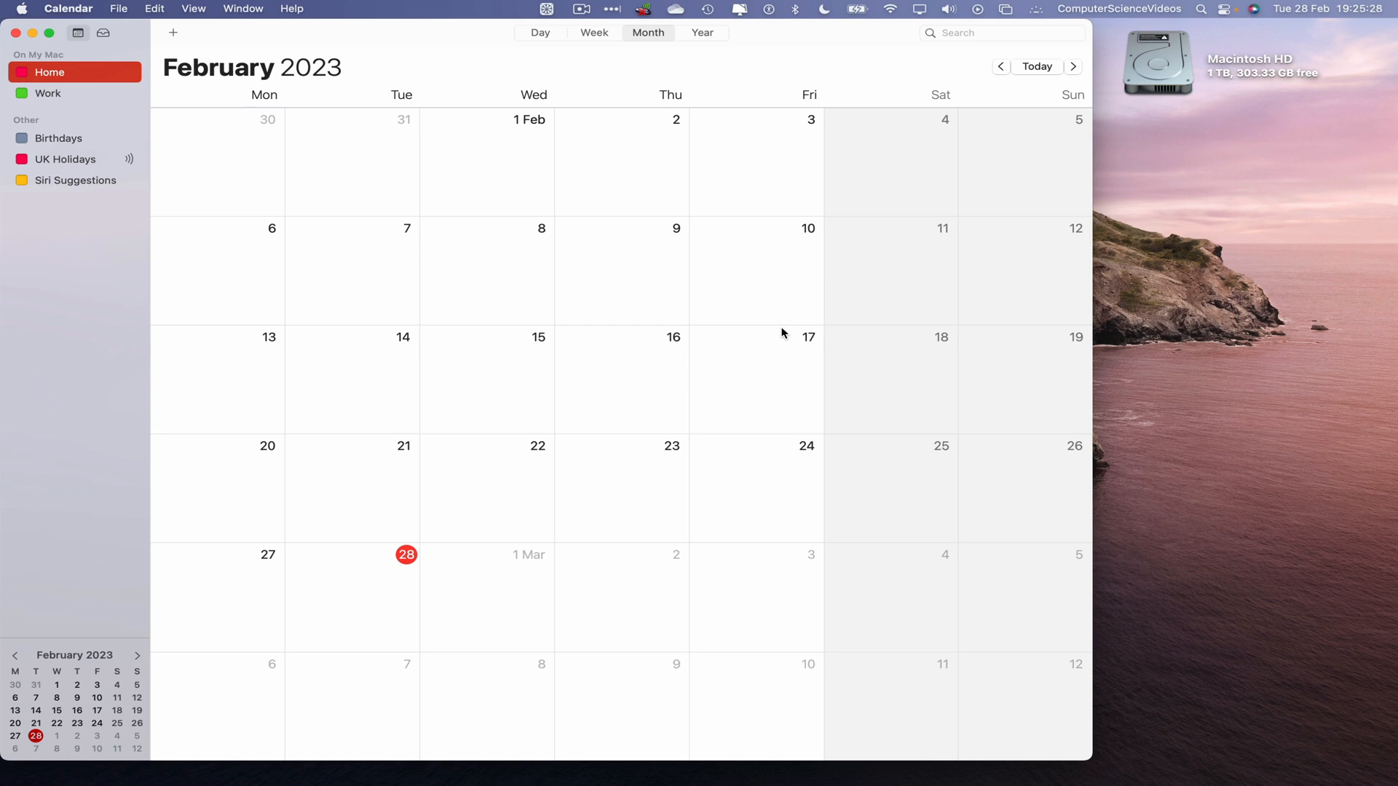
{"action": "mouse_move", "coordinate": [374, 7]}
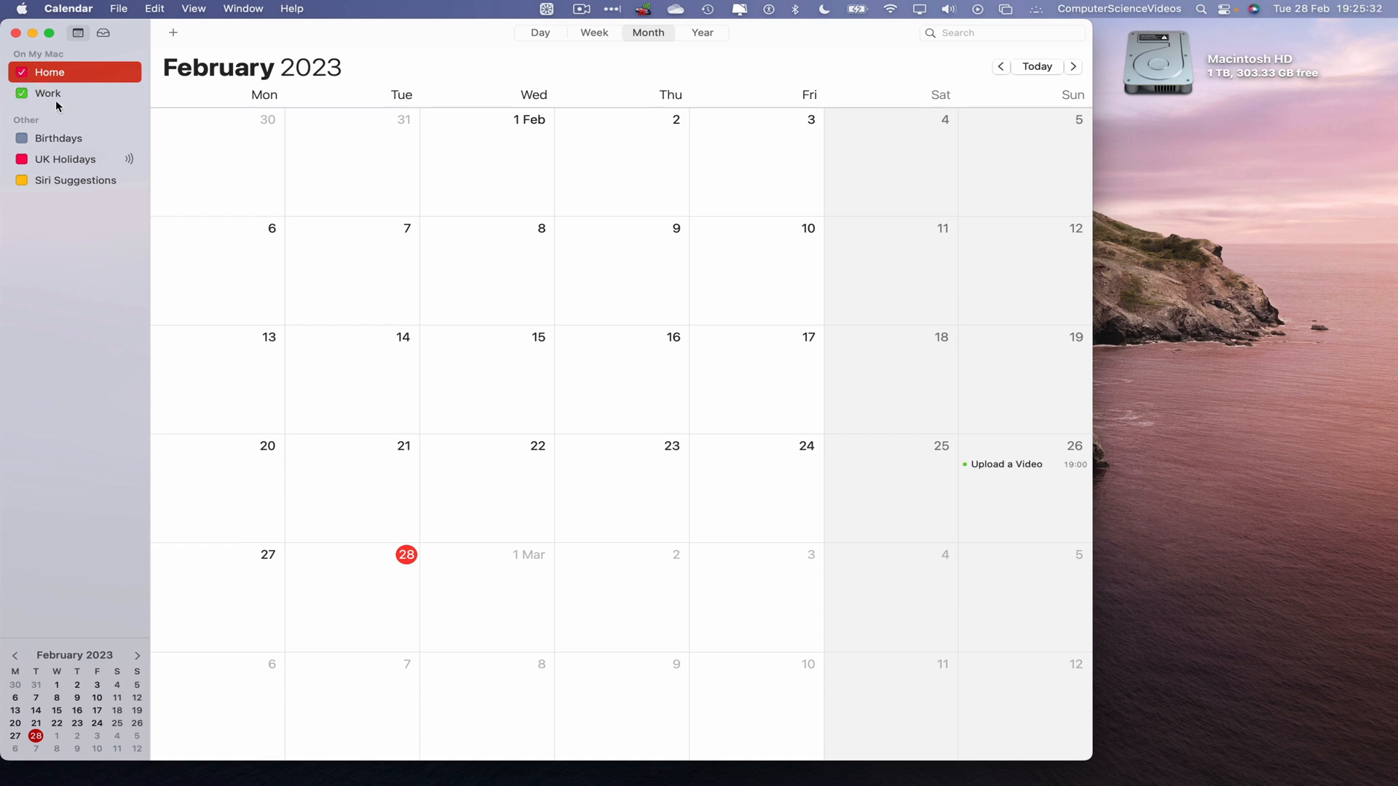
{"action": "mouse_move", "coordinate": [549, 277]}
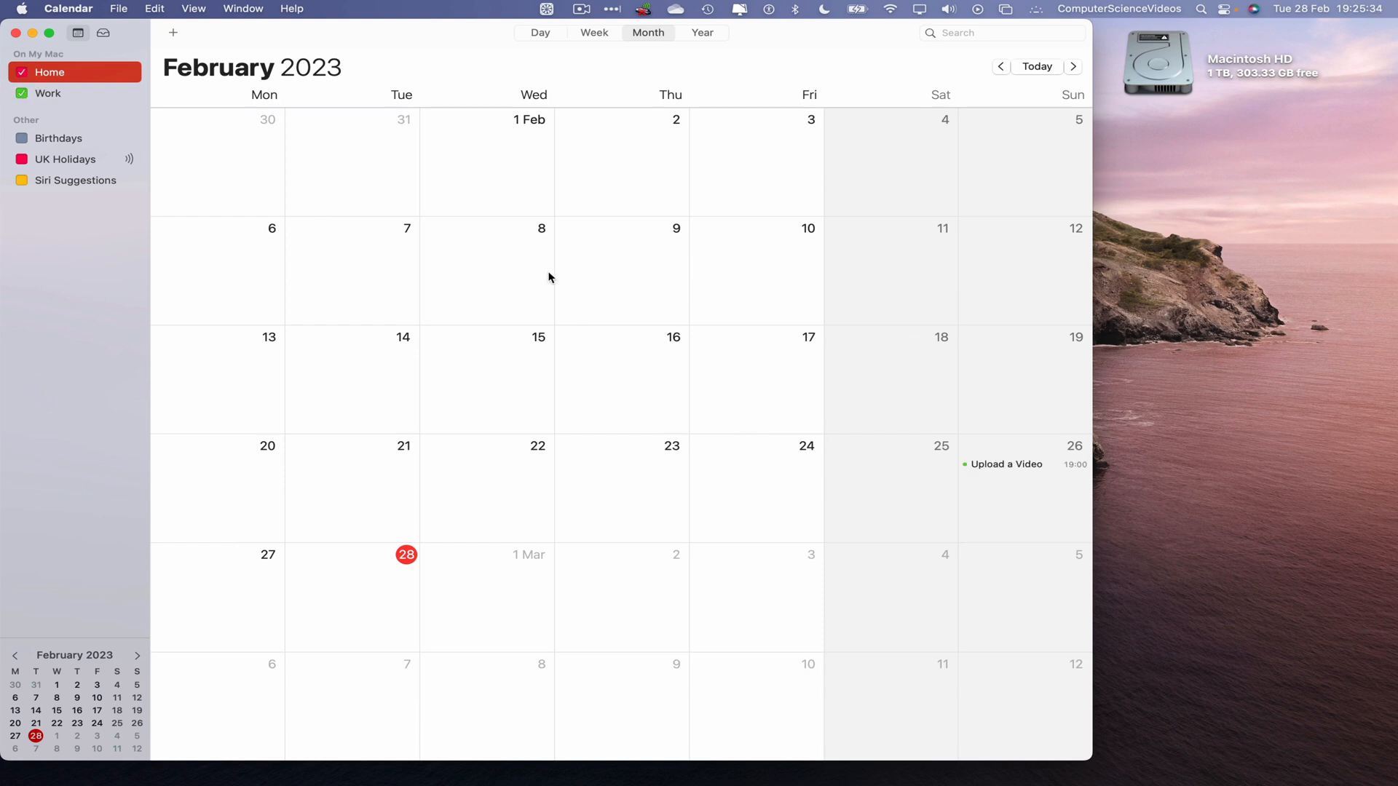